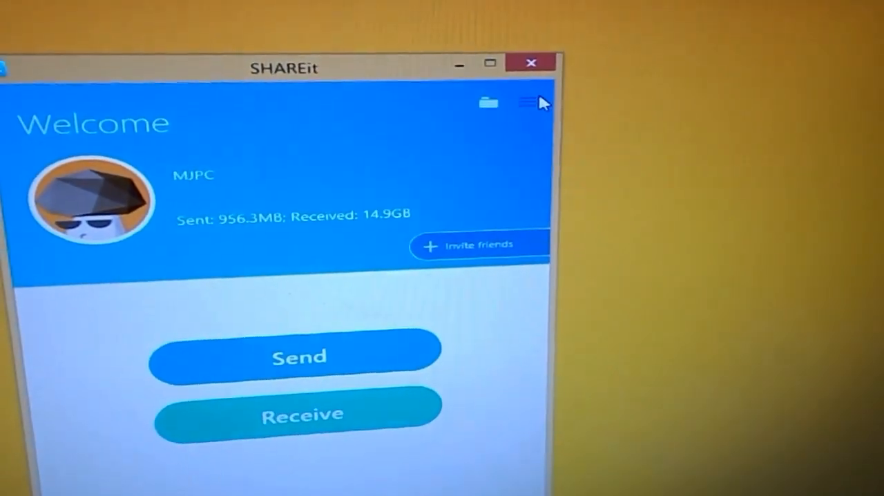
Reveal the SHAREit options menu with the 'Connect Android device' entry.
left_click(528, 102)
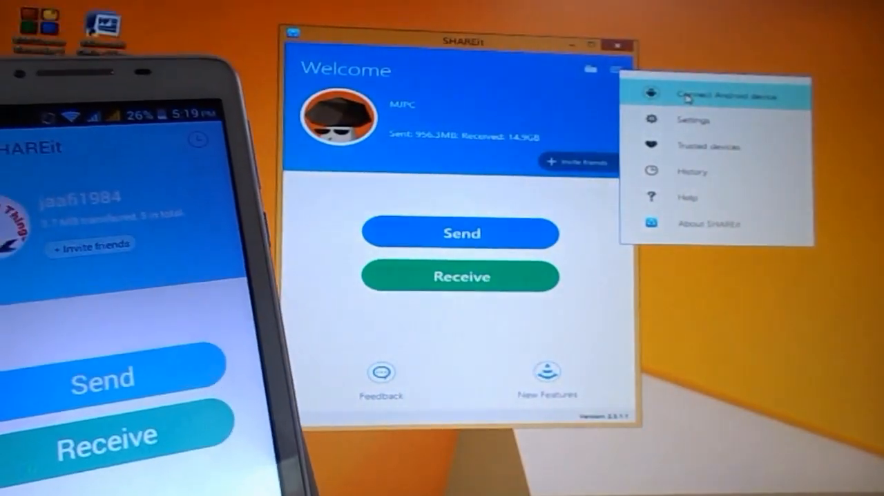
Connect to the Android phone, picking MJPC on the phone's Connect PC screen.
left_click(725, 97)
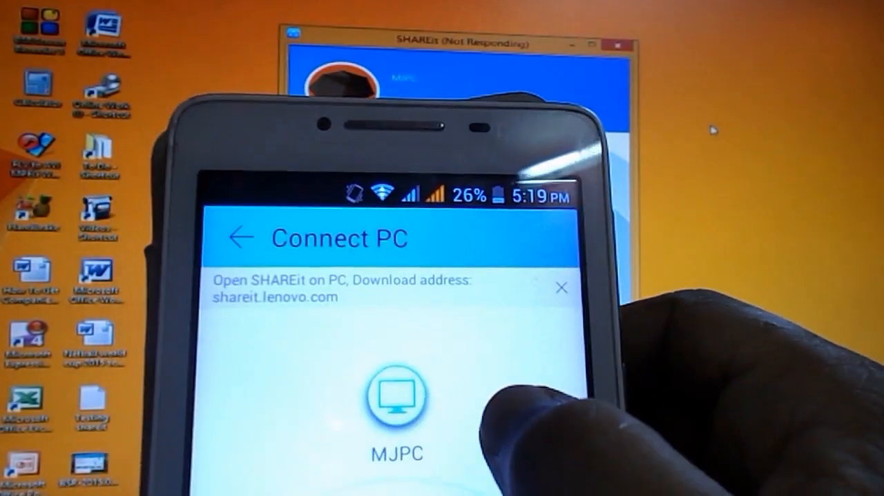
left_click(394, 397)
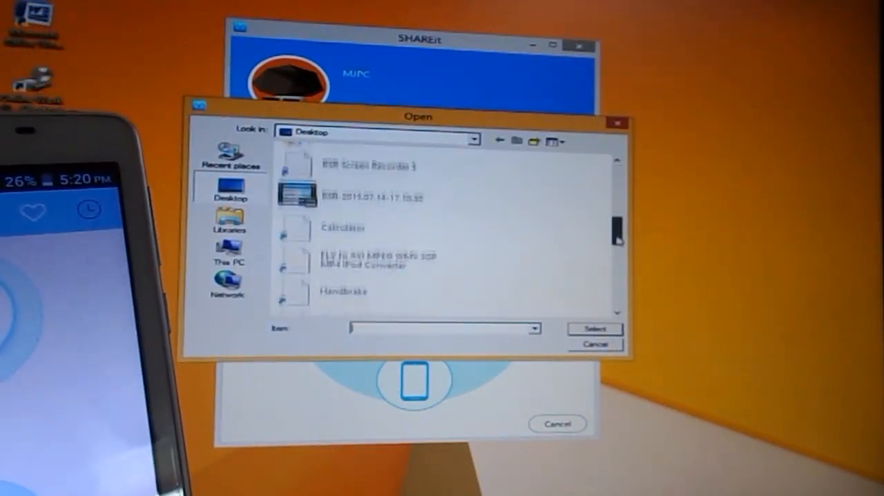
Send 'Netball world cup 2015 schedule' from the Desktop and finish back to the welcome screen.
scroll("down", 3)
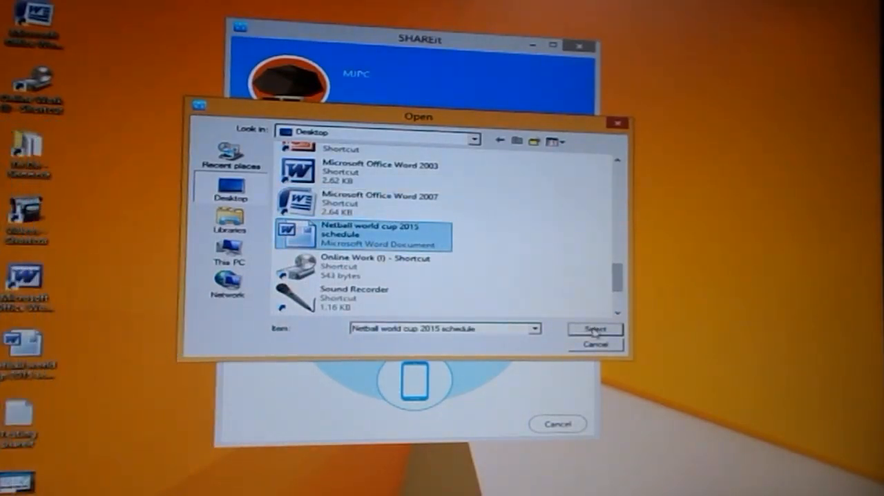
left_click(594, 328)
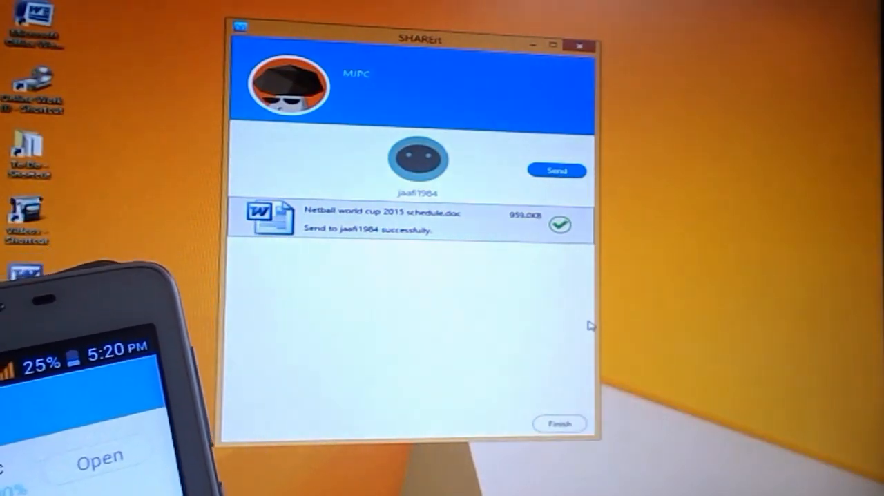
left_click(559, 423)
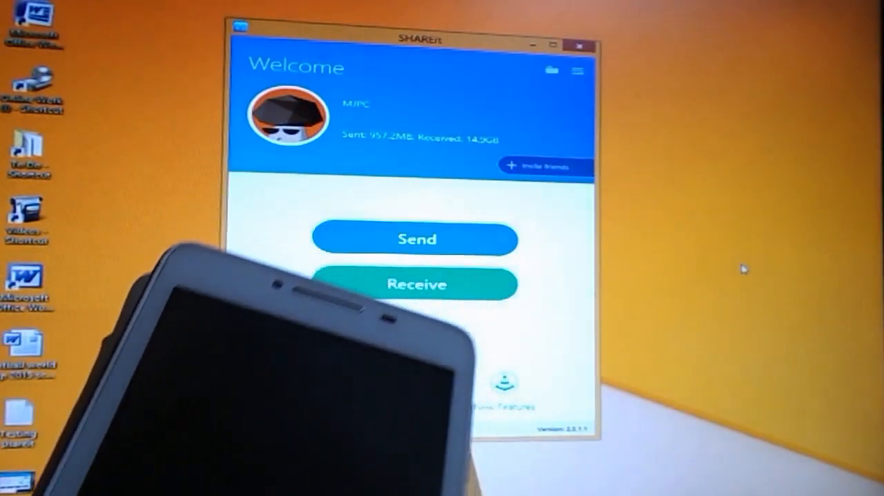